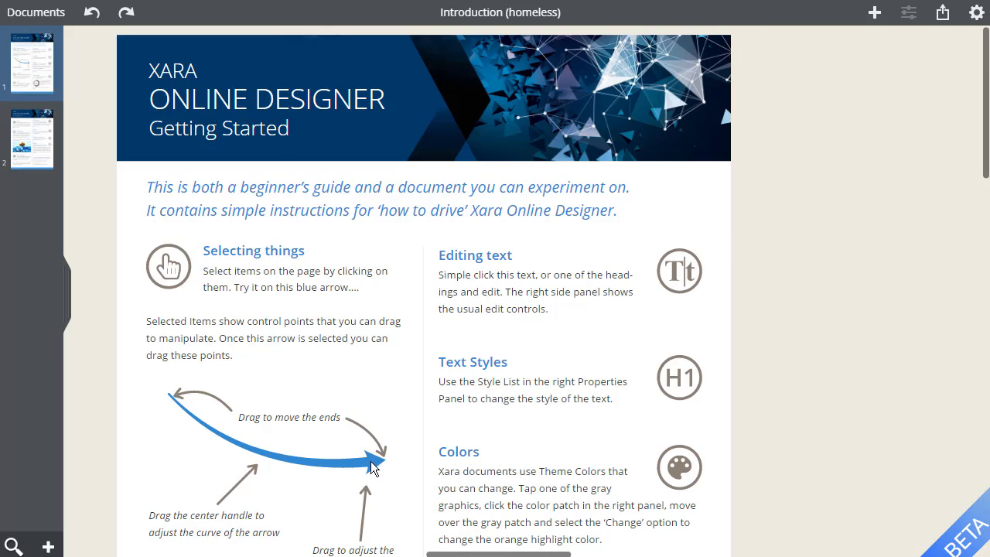
- Give the curved blue arrow a green fill from the Fill colour swatches
{"action": "left_click", "coordinate": [371, 458]}
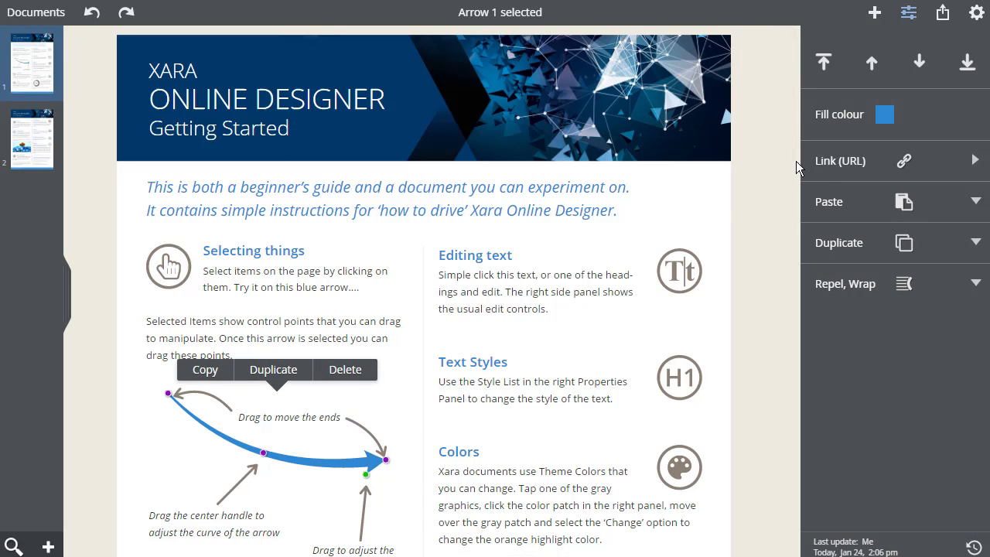
{"action": "left_click", "coordinate": [885, 115]}
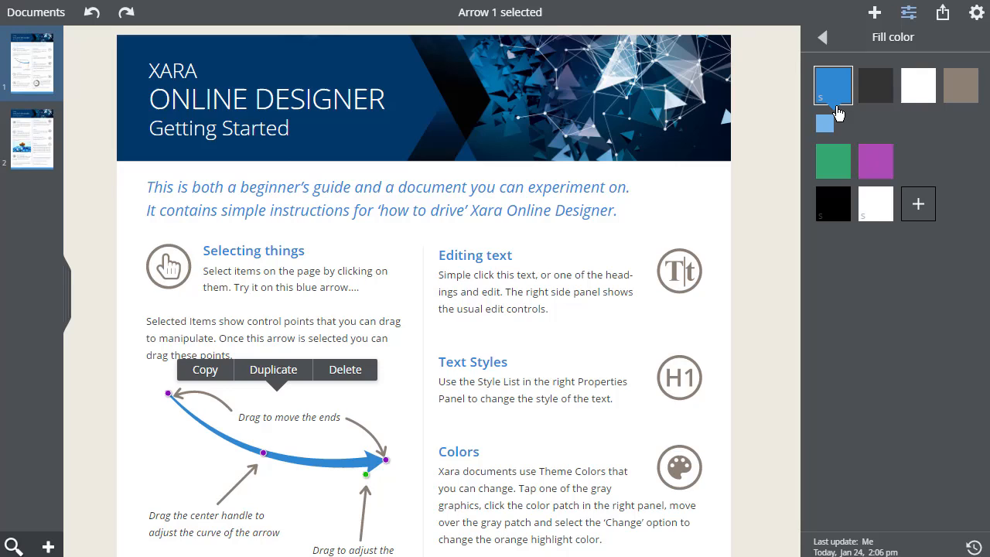
{"action": "mouse_move", "coordinate": [961, 85]}
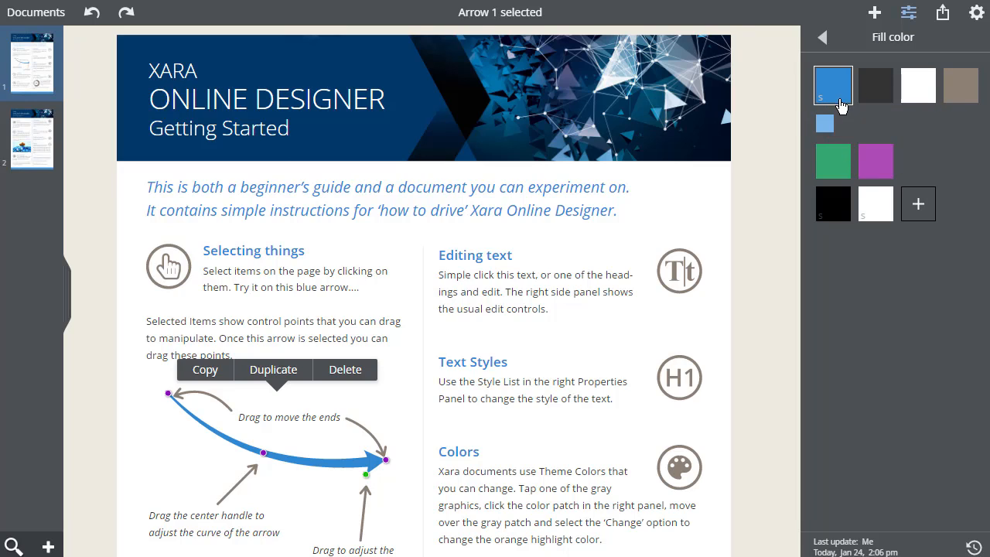
{"action": "left_click", "coordinate": [832, 85]}
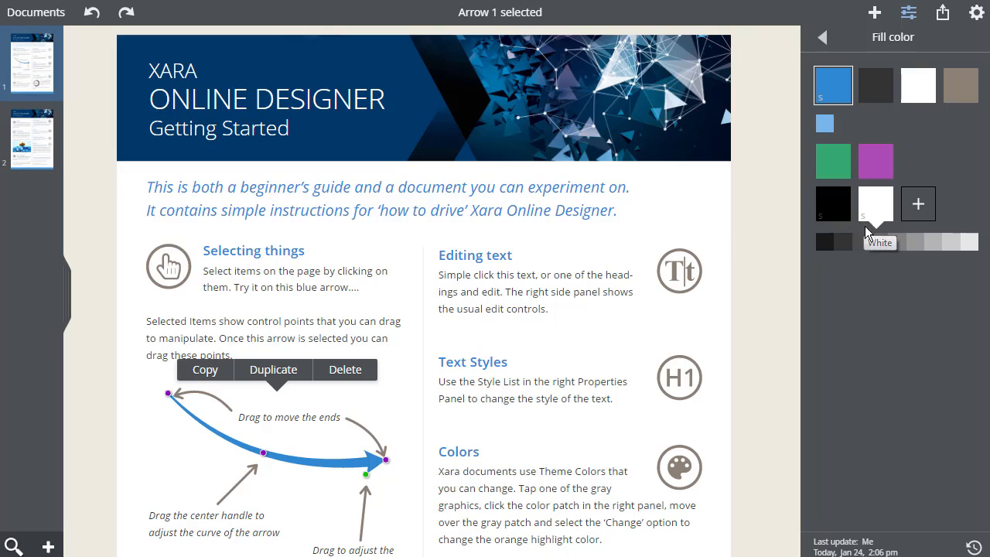
{"action": "mouse_move", "coordinate": [950, 248]}
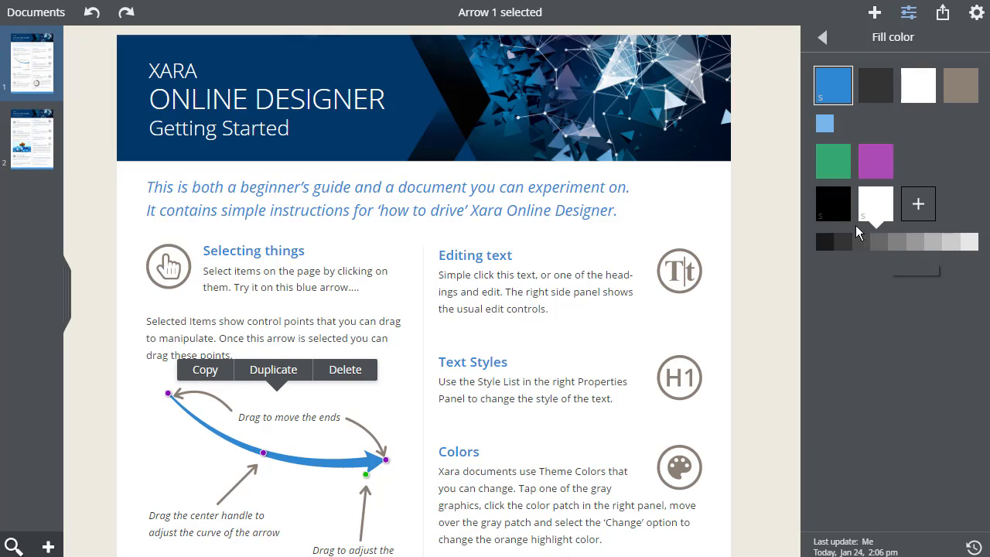
{"action": "left_click", "coordinate": [832, 161]}
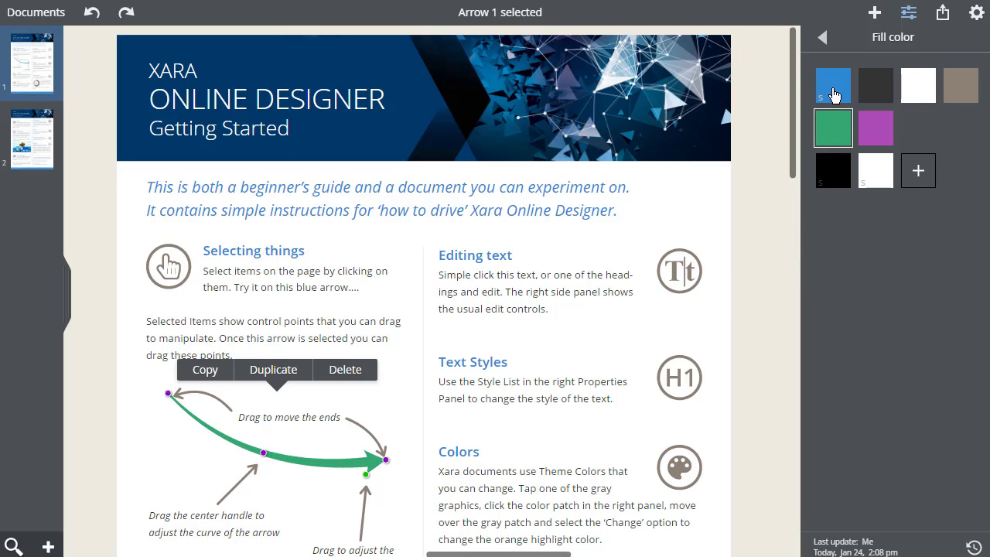
- Edit Theme Color 1 to soft purple 9774bb, recolouring the arrow and headings
{"action": "left_click", "coordinate": [832, 85]}
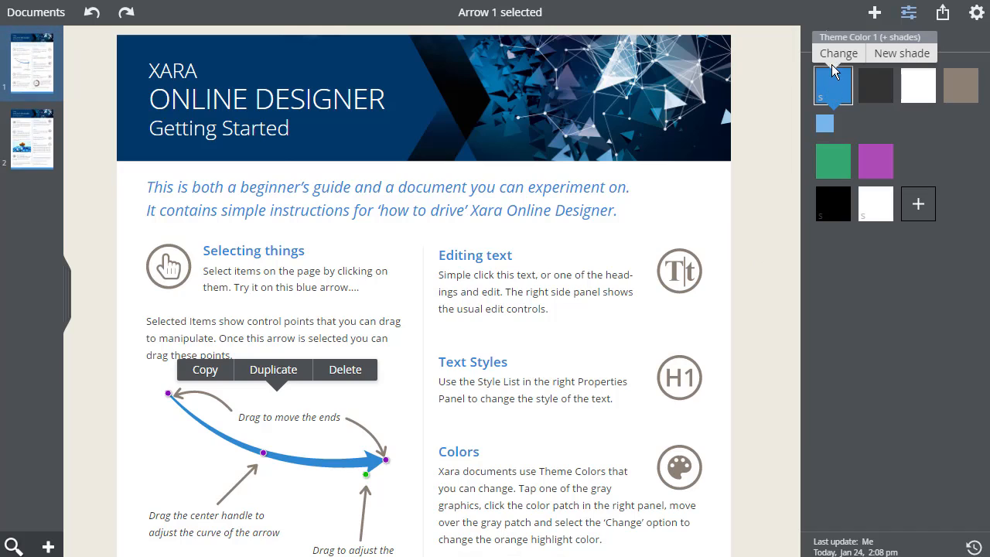
{"action": "left_click", "coordinate": [839, 53]}
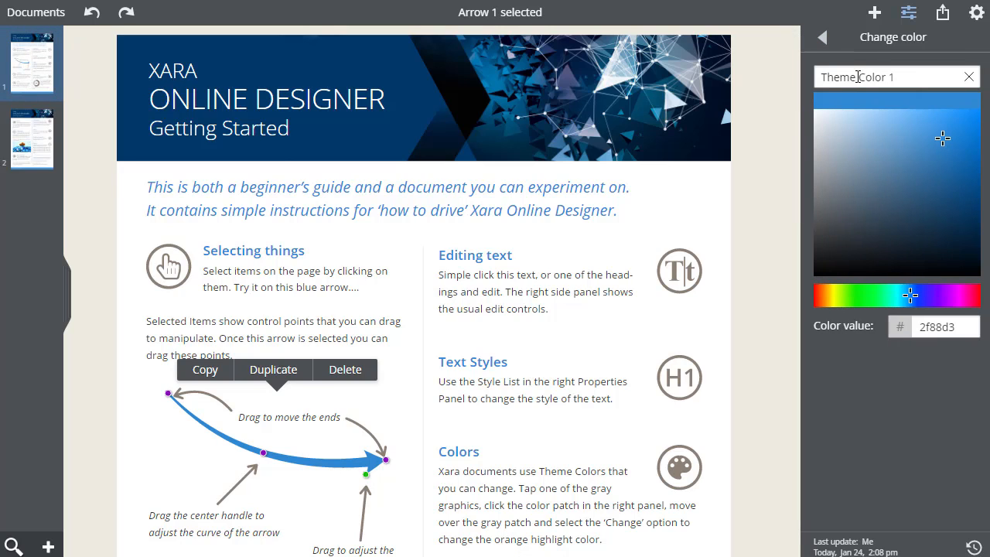
{"action": "mouse_move", "coordinate": [919, 122]}
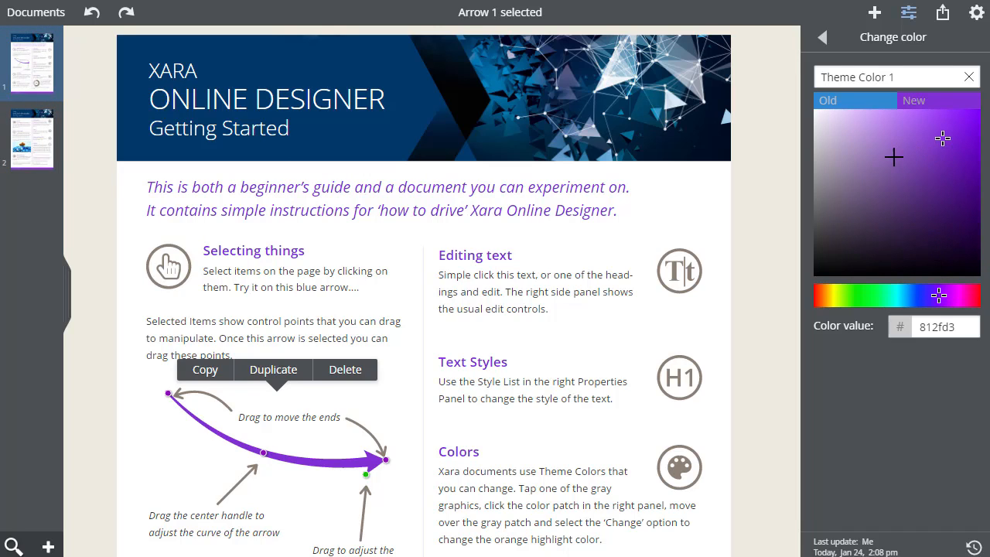
{"action": "left_click", "coordinate": [879, 154]}
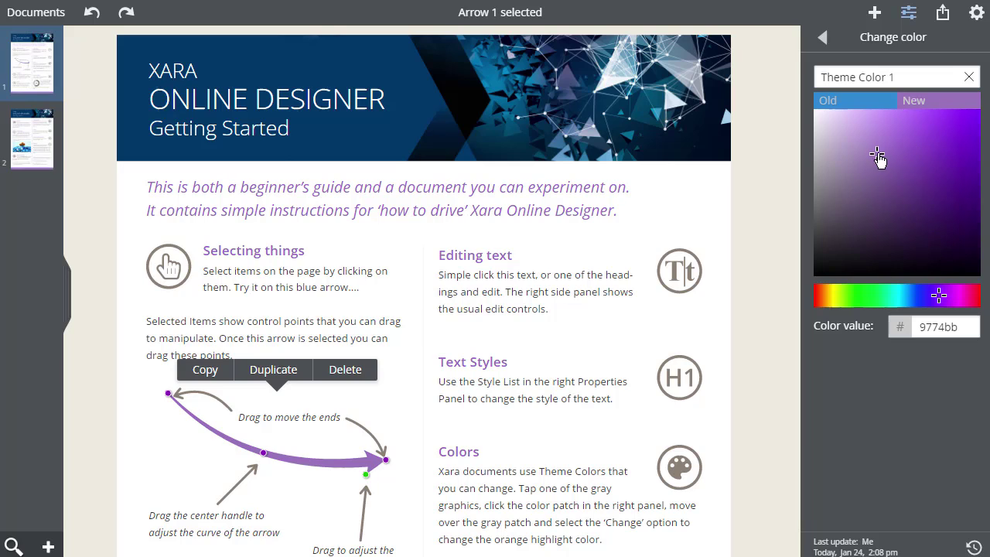
{"action": "mouse_move", "coordinate": [863, 107]}
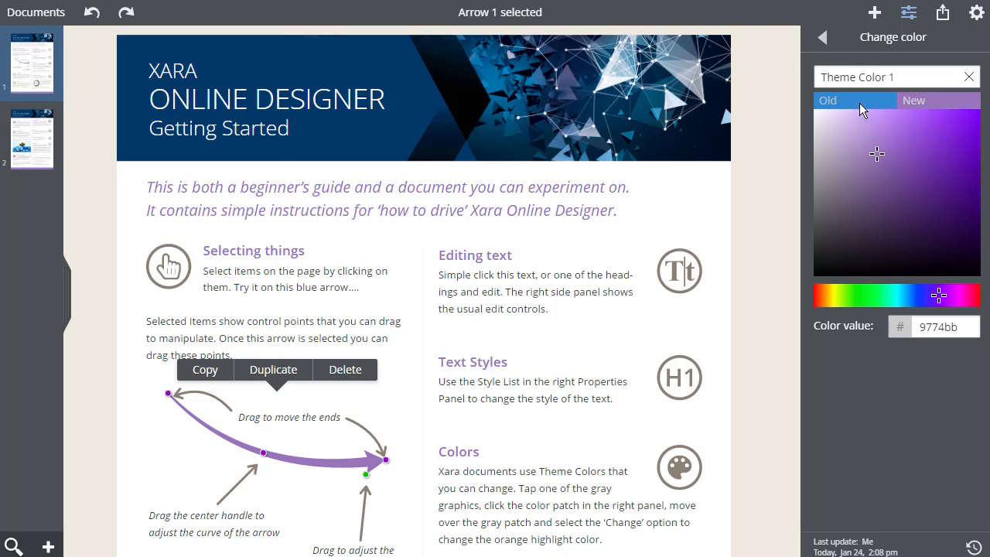
{"action": "left_click", "coordinate": [822, 37]}
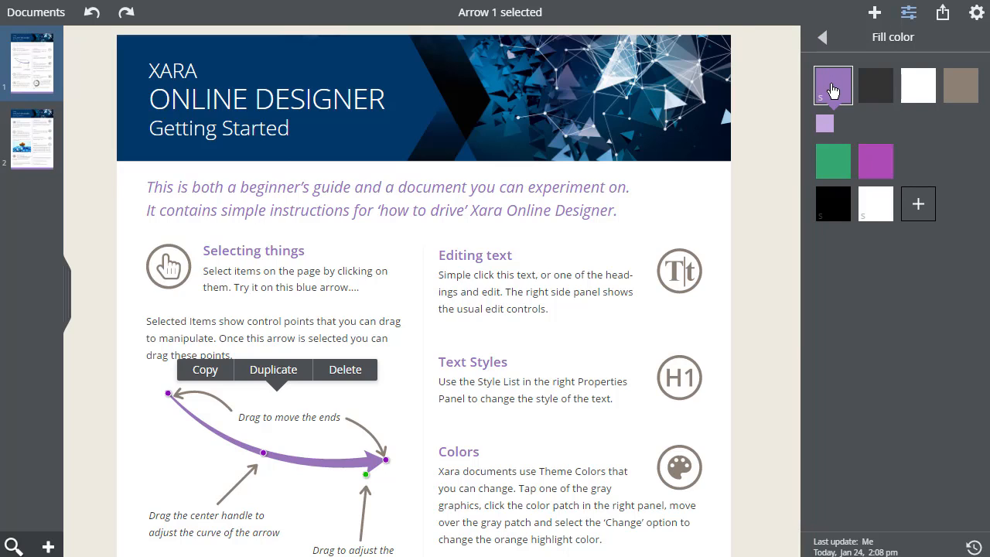
- Select the Tt symbol and show options for its brown Highlight Color fill swatch
{"action": "left_click", "coordinate": [832, 85]}
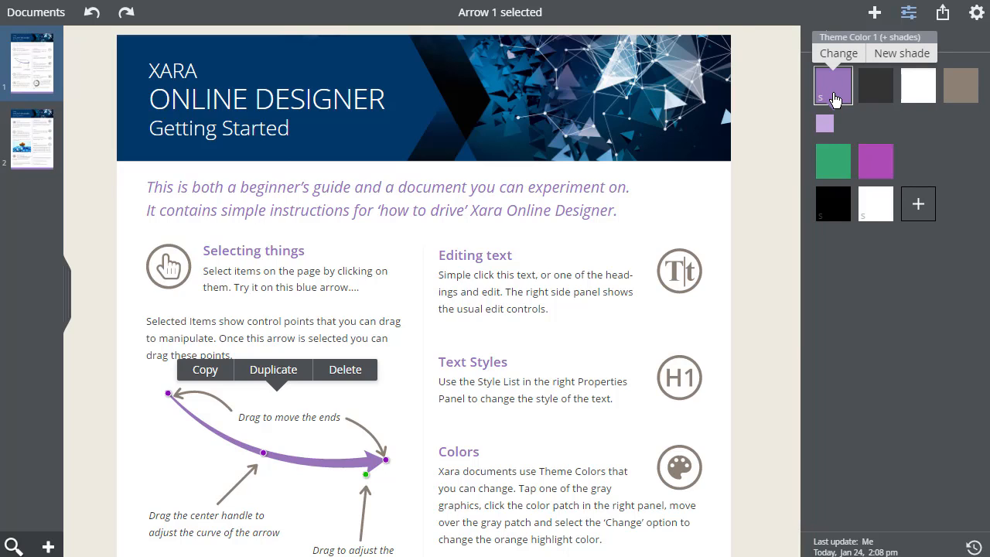
{"action": "mouse_move", "coordinate": [826, 108]}
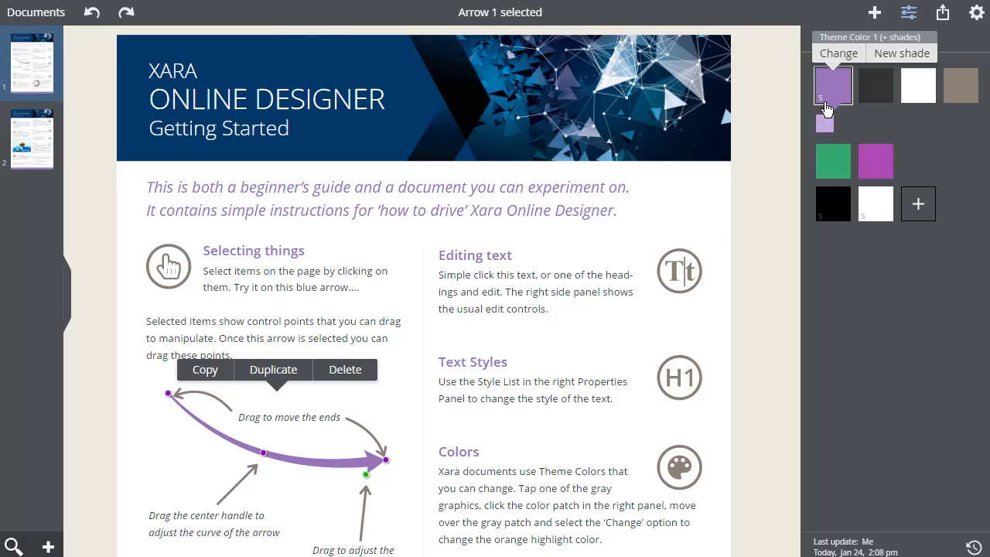
{"action": "left_click", "coordinate": [679, 269]}
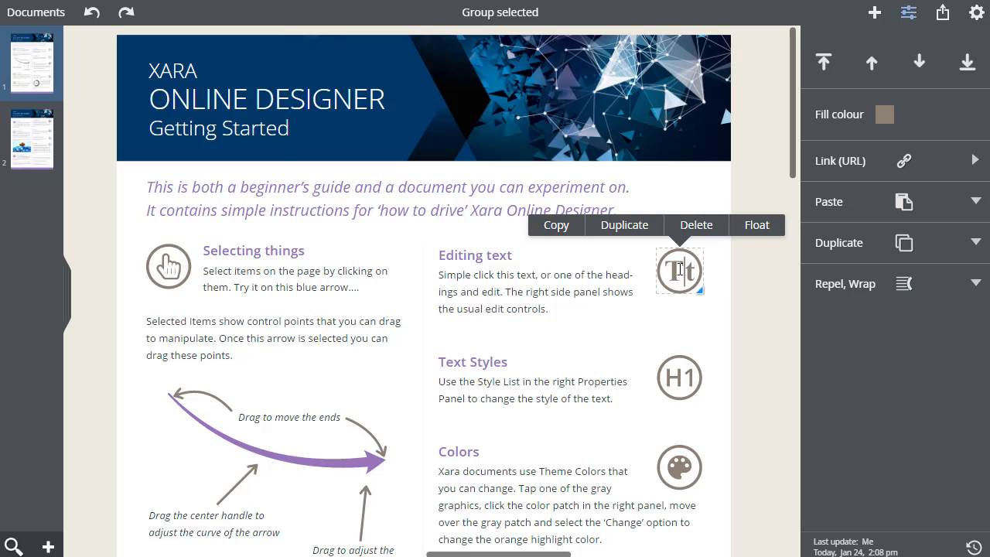
{"action": "left_click", "coordinate": [885, 114]}
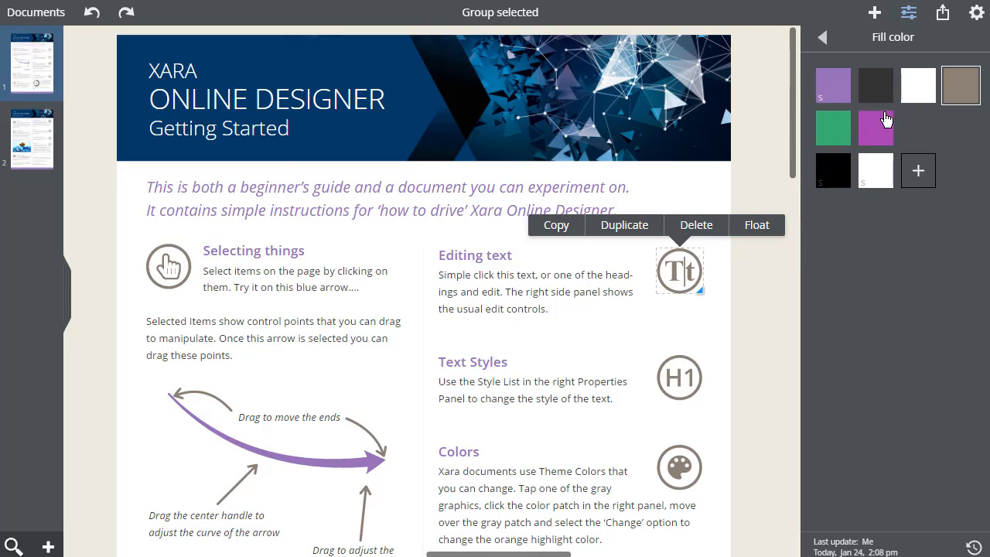
{"action": "left_click", "coordinate": [961, 85]}
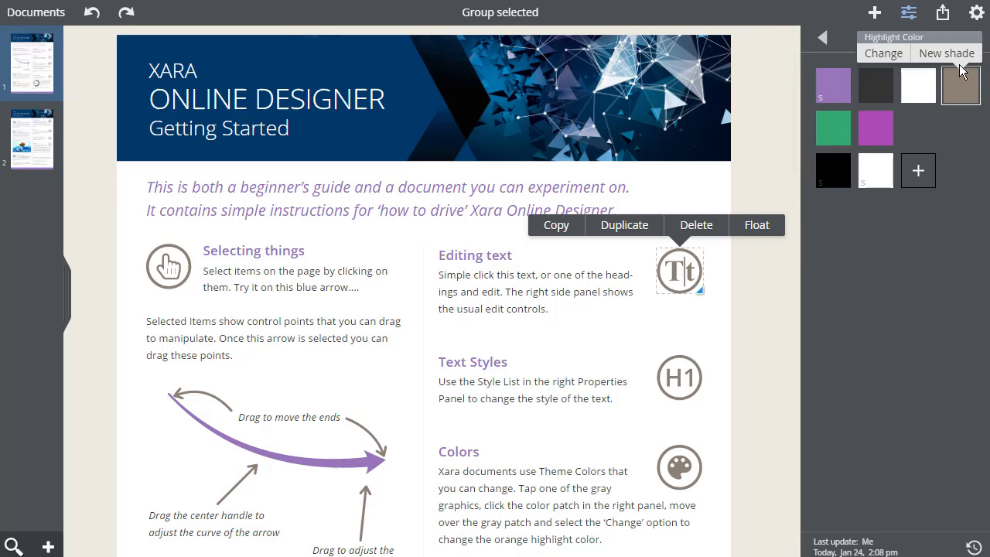
{"action": "mouse_move", "coordinate": [919, 170]}
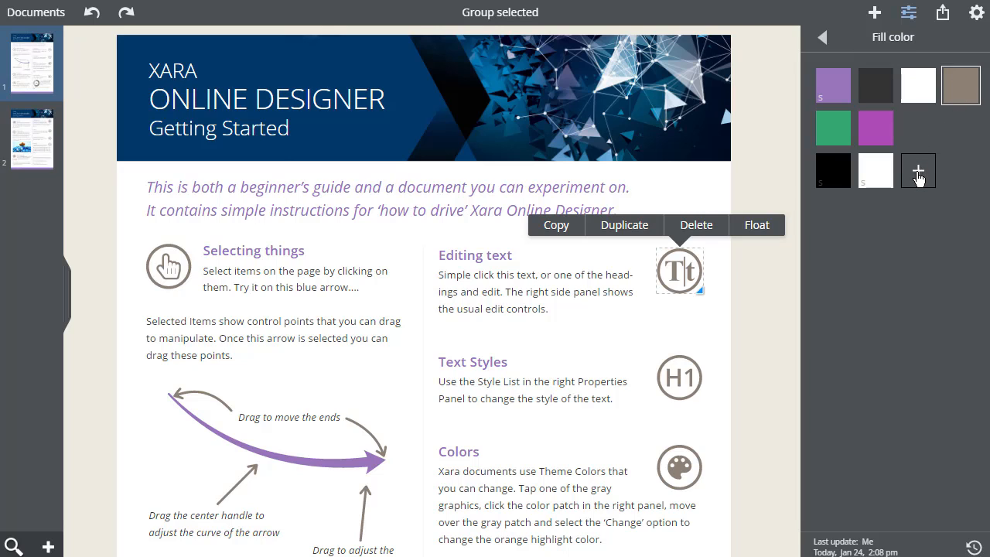
- Create a new green colour 26e514 named 'Symbol' for the Tt icon, then select H1
{"action": "left_click", "coordinate": [919, 171]}
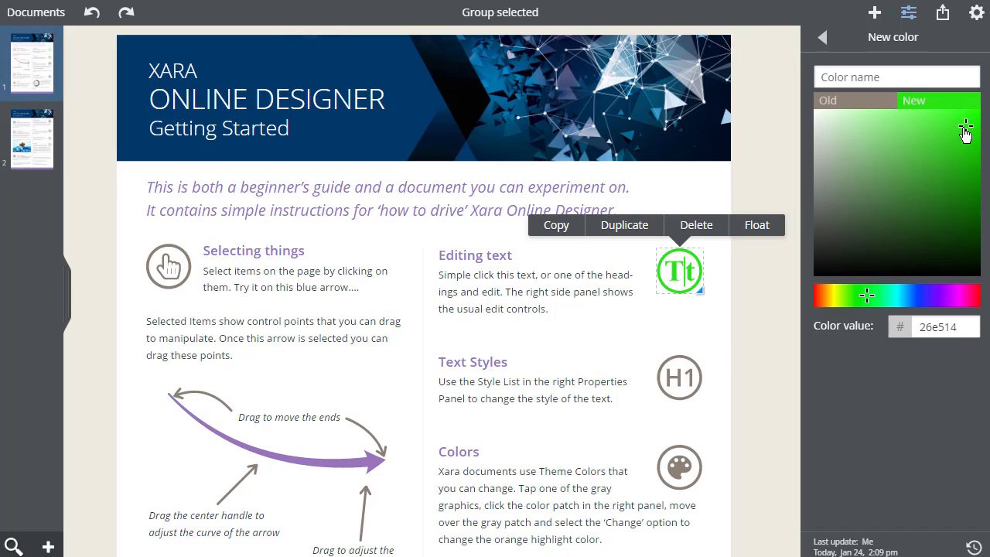
{"action": "left_click", "coordinate": [897, 77]}
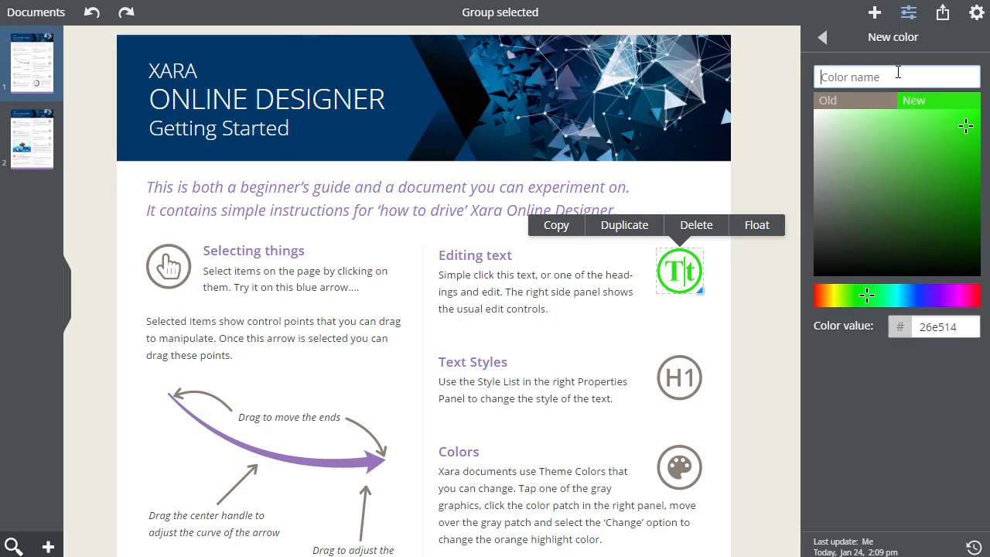
{"action": "type", "text": "Symbol"}
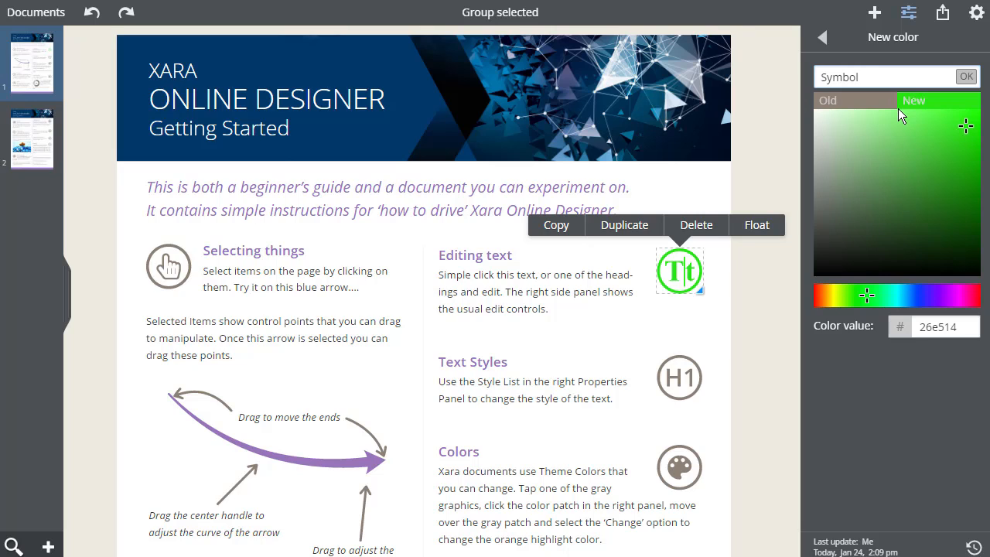
{"action": "mouse_move", "coordinate": [824, 40]}
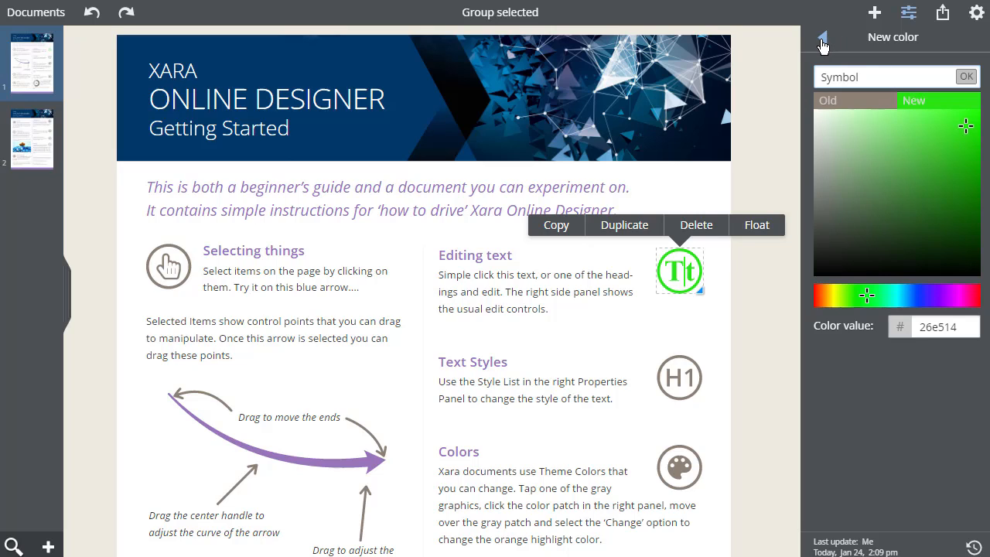
{"action": "left_click", "coordinate": [823, 37]}
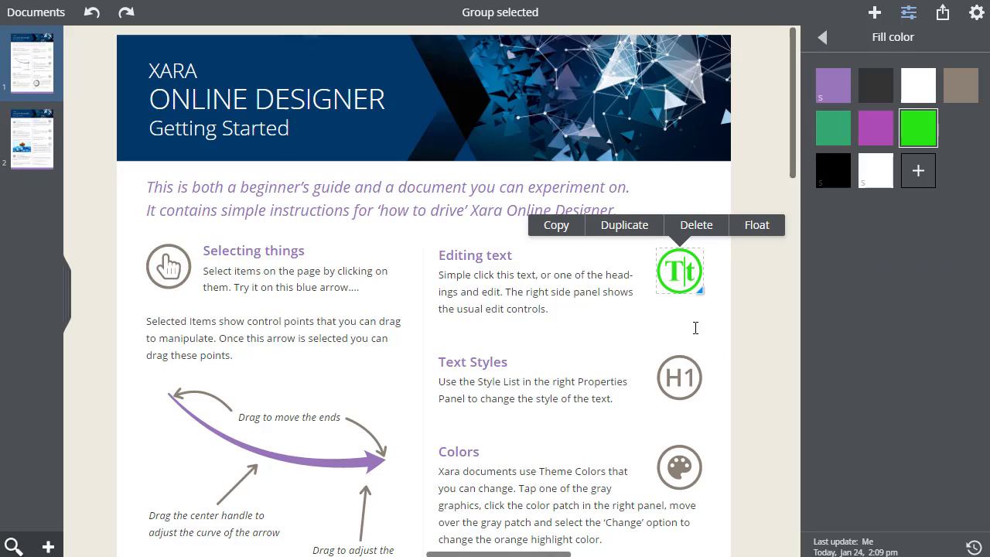
{"action": "left_click", "coordinate": [679, 378]}
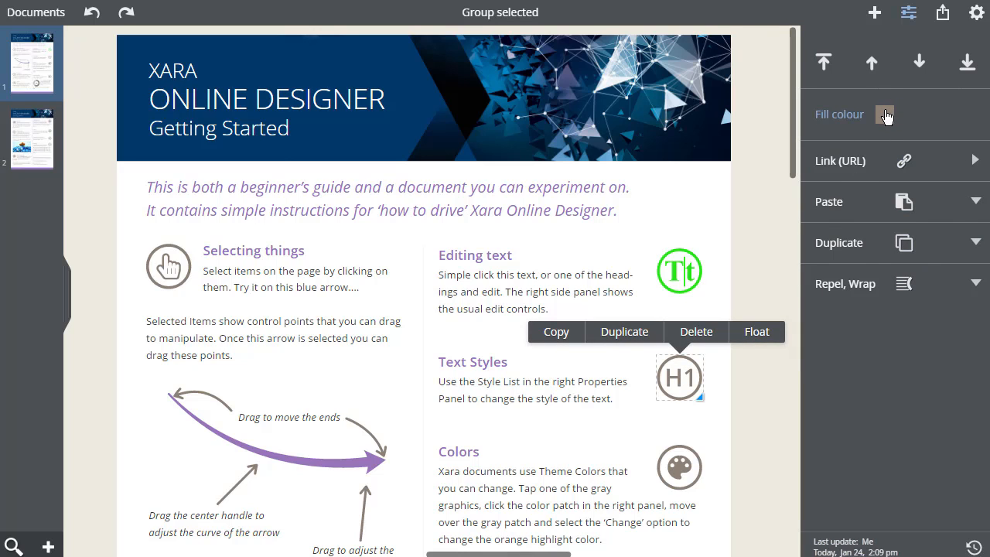
- Fill the H1 and palette symbols with the green Symbol colour
{"action": "left_click", "coordinate": [885, 115]}
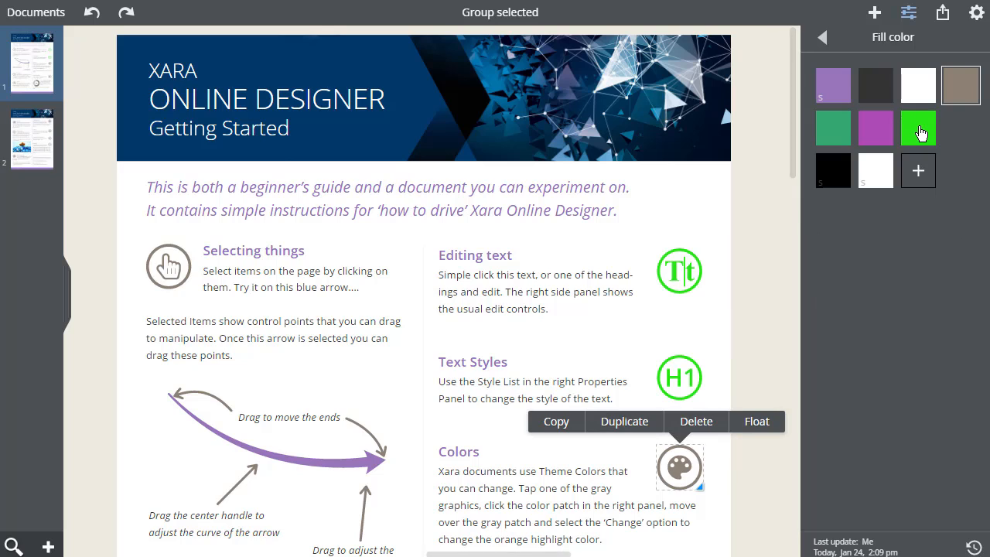
{"action": "left_click", "coordinate": [919, 127]}
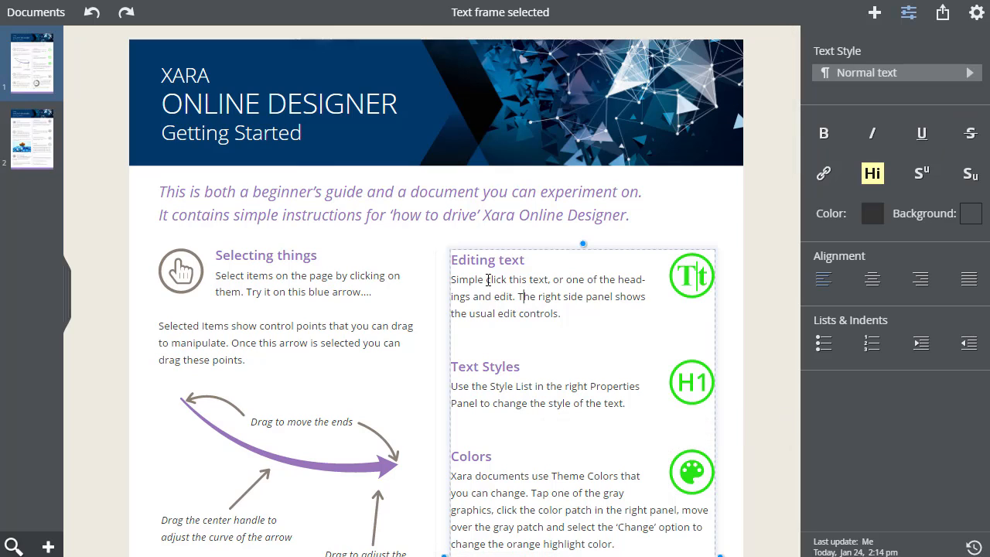
- Change the dark gray Text Color to dark red, turning the body text red
{"action": "left_click_drag", "start_coordinate": [452, 278], "coordinate": [543, 279]}
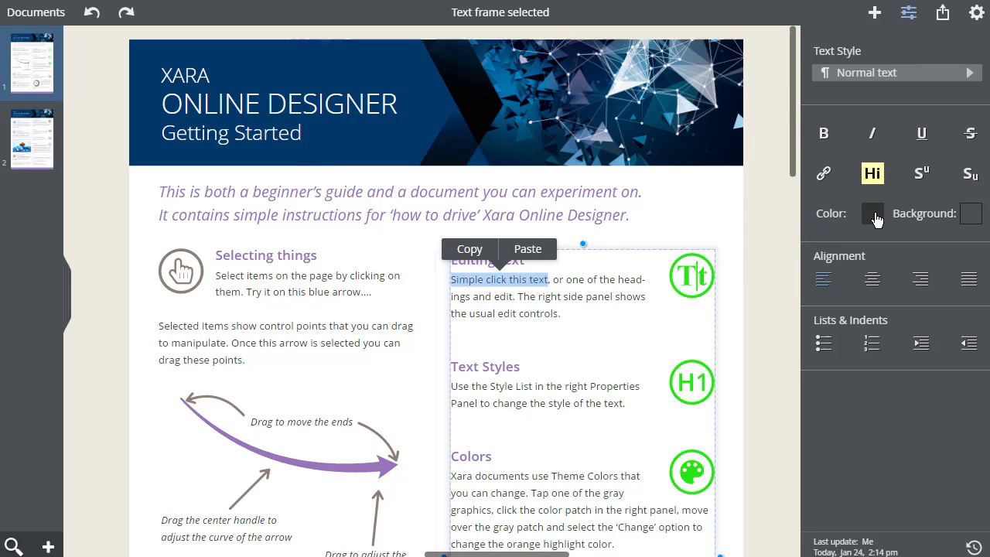
{"action": "left_click", "coordinate": [873, 214]}
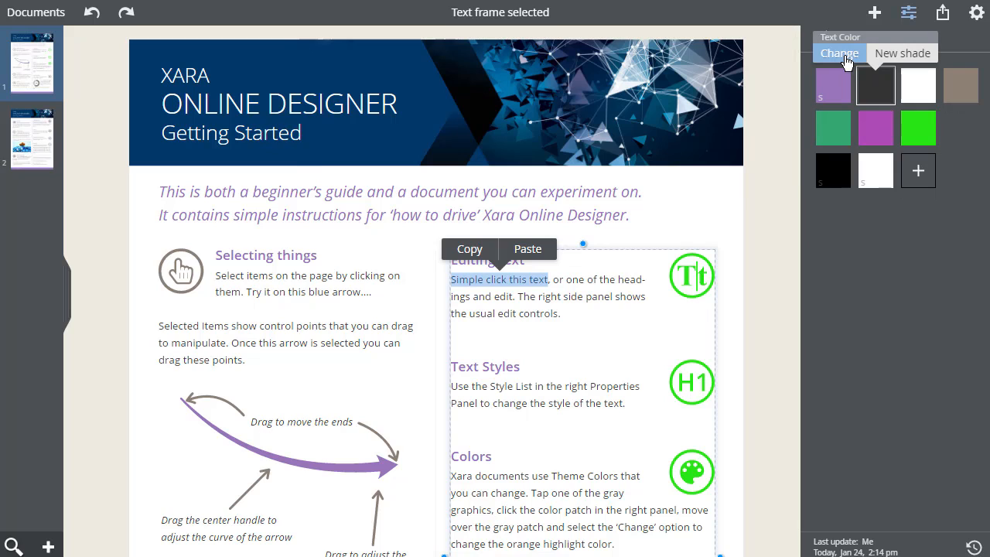
{"action": "left_click", "coordinate": [839, 53]}
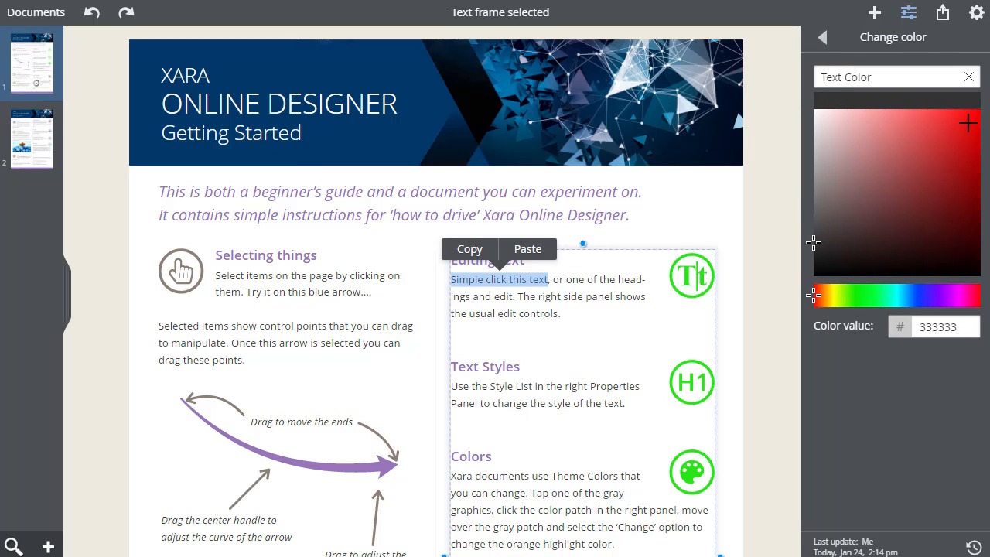
{"action": "left_click", "coordinate": [962, 124]}
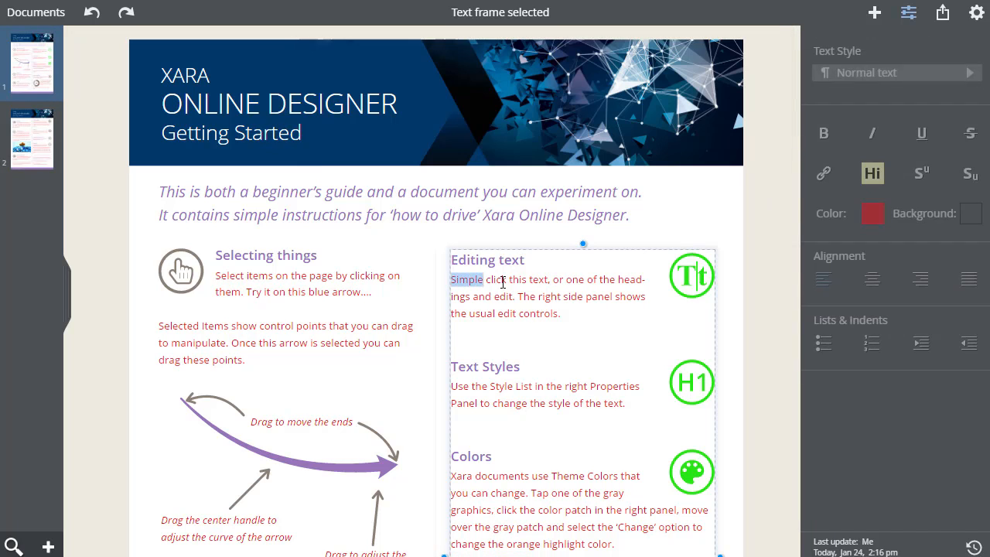
- Create a new blue colour named 'Tex...' for the phrase 'Simple click this text'
{"action": "left_click_drag", "start_coordinate": [451, 278], "coordinate": [548, 278]}
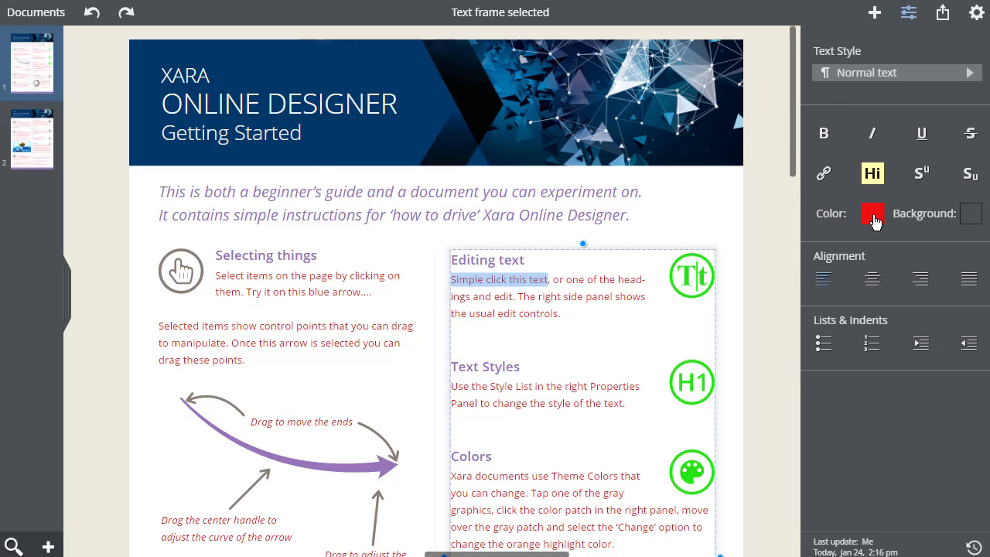
{"action": "left_click", "coordinate": [872, 214]}
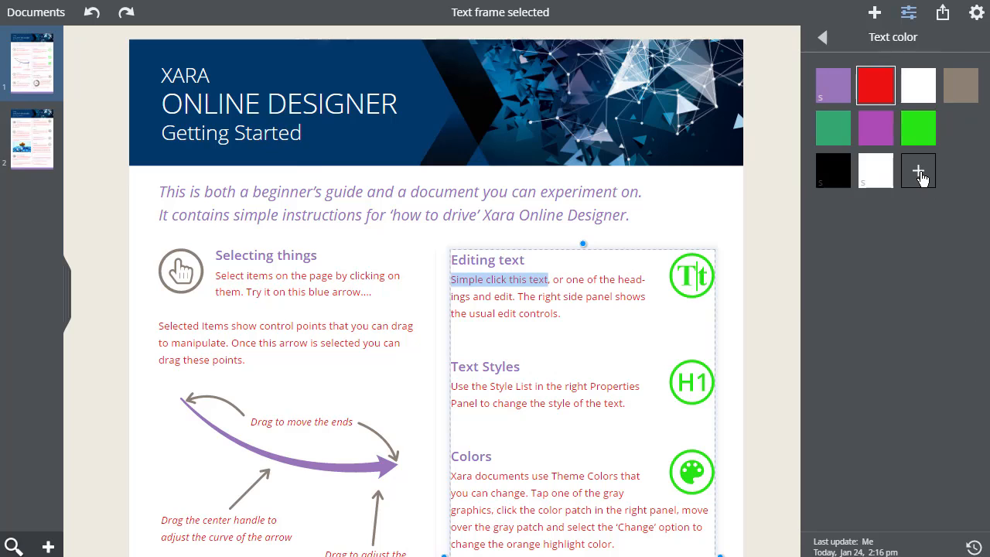
{"action": "left_click", "coordinate": [919, 170]}
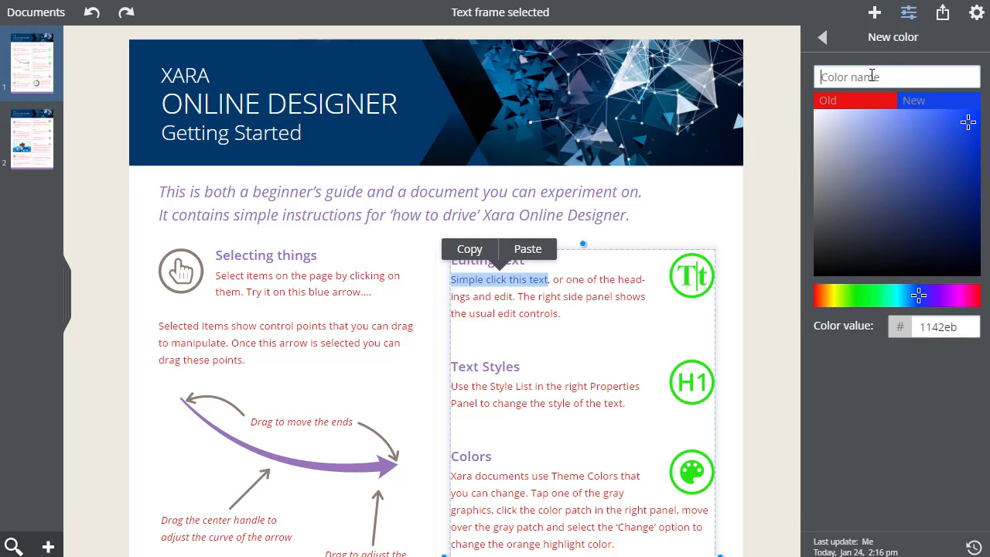
{"action": "type", "text": "Tex"}
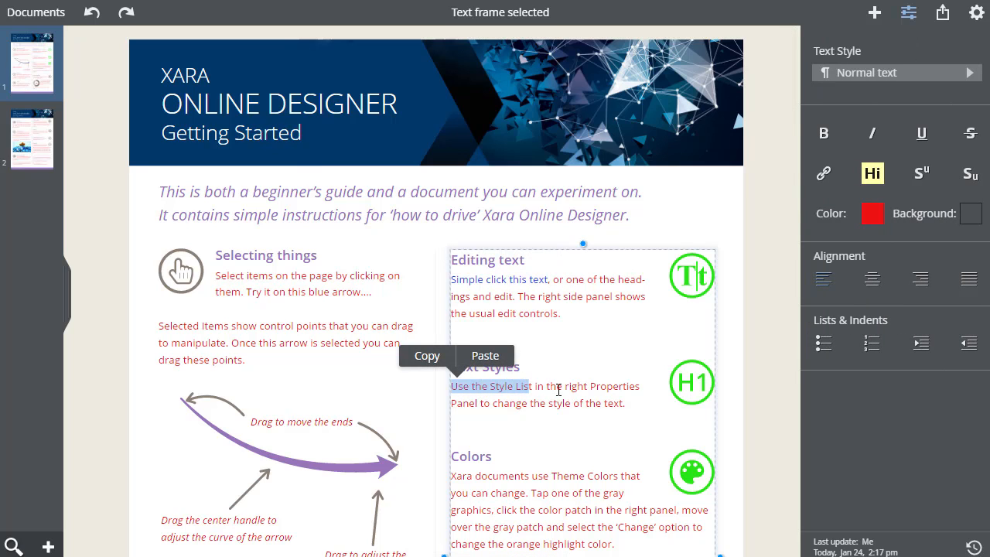
- Set a blue Background highlight on 'Use the Style List' and scroll down
{"action": "left_click", "coordinate": [972, 214]}
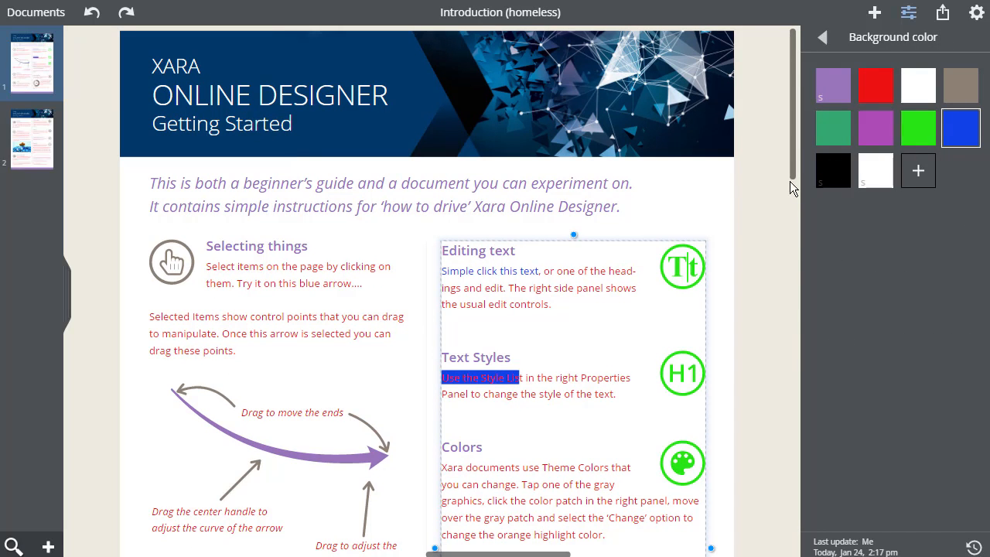
{"action": "scroll", "scroll_direction": "down", "scroll_amount": 3}
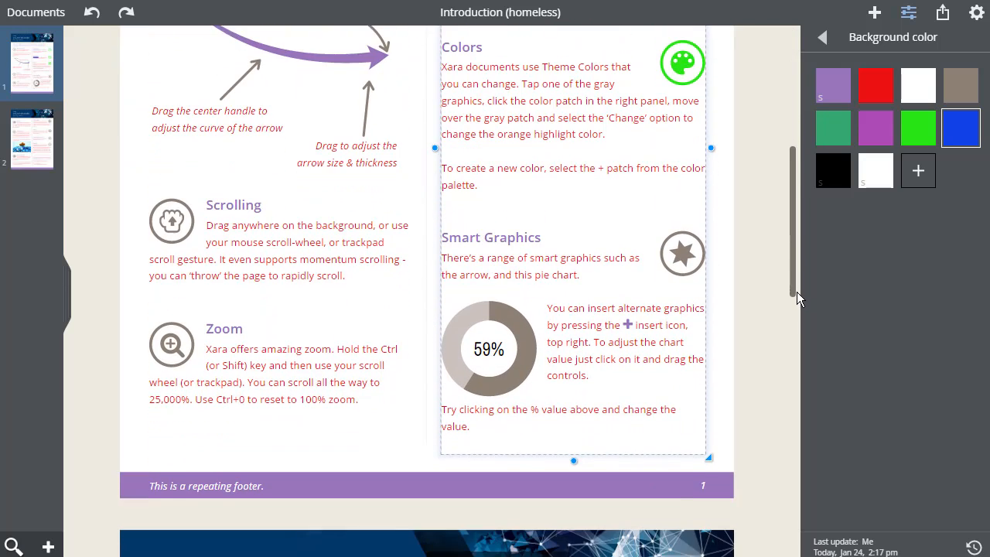